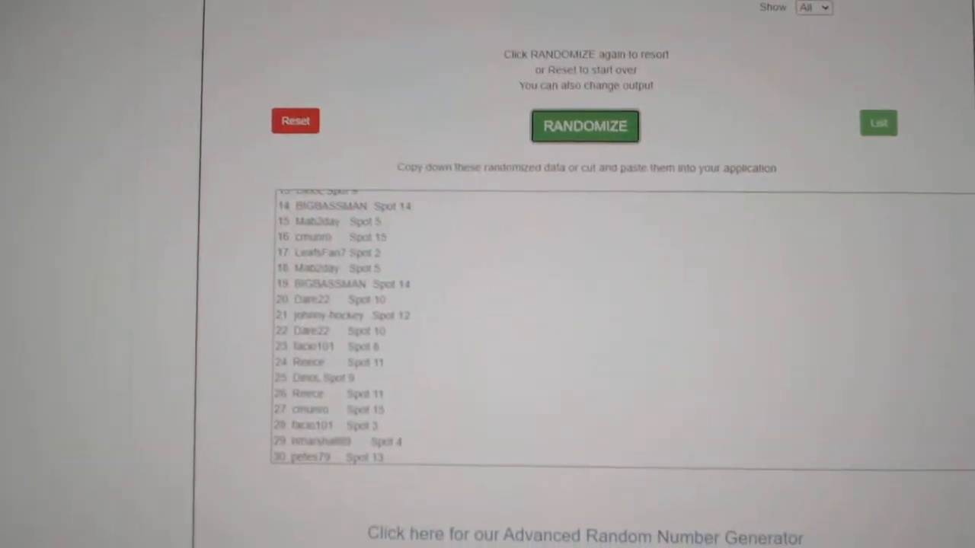
# - Randomize the hockey team list and view the resulting numbered order
pyautogui.click(585, 126)
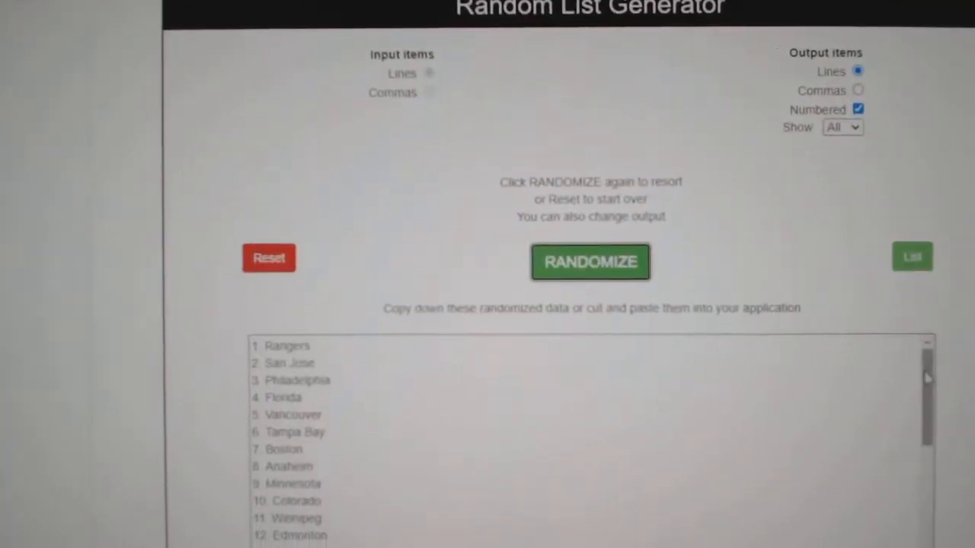
pyautogui.click(591, 262)
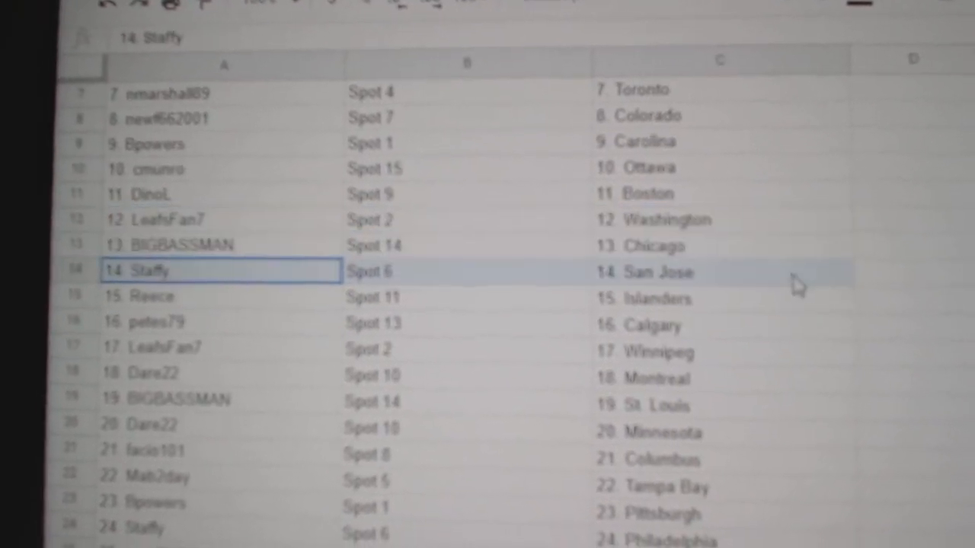
pyautogui.click(213, 320)
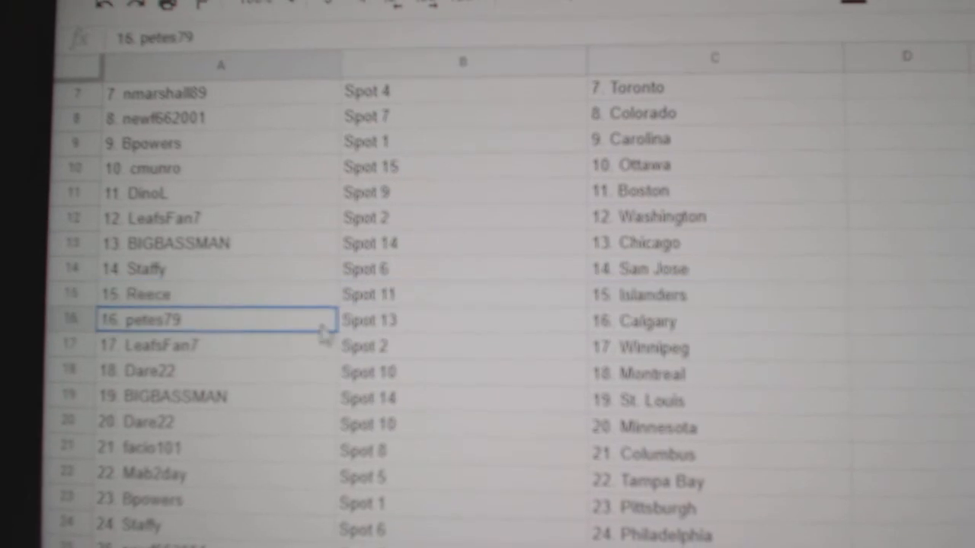